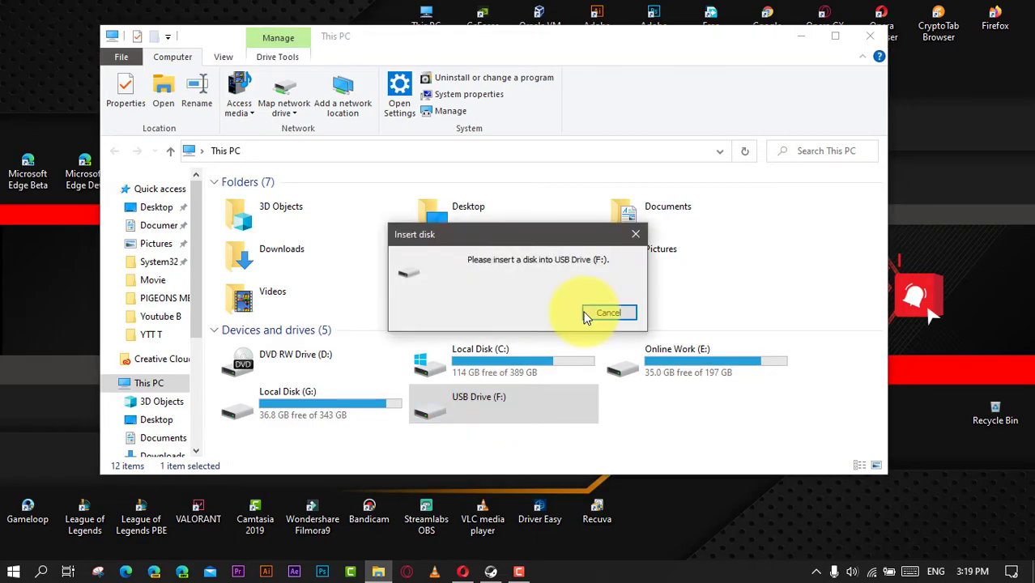
Step: Cancel the Insert disk prompt for USB Drive (F:) and retry opening the drive
click(607, 313)
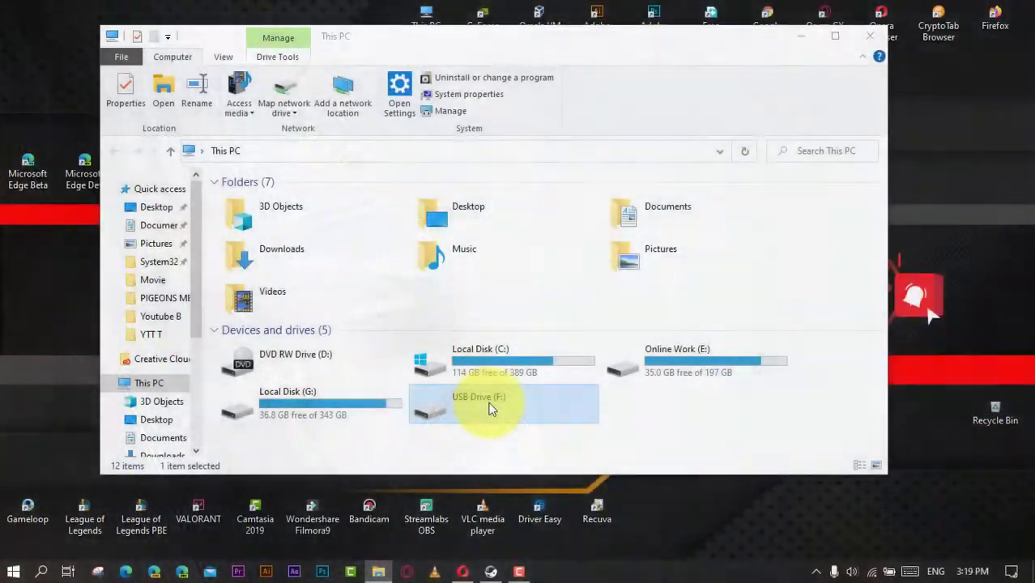
double_click(478, 403)
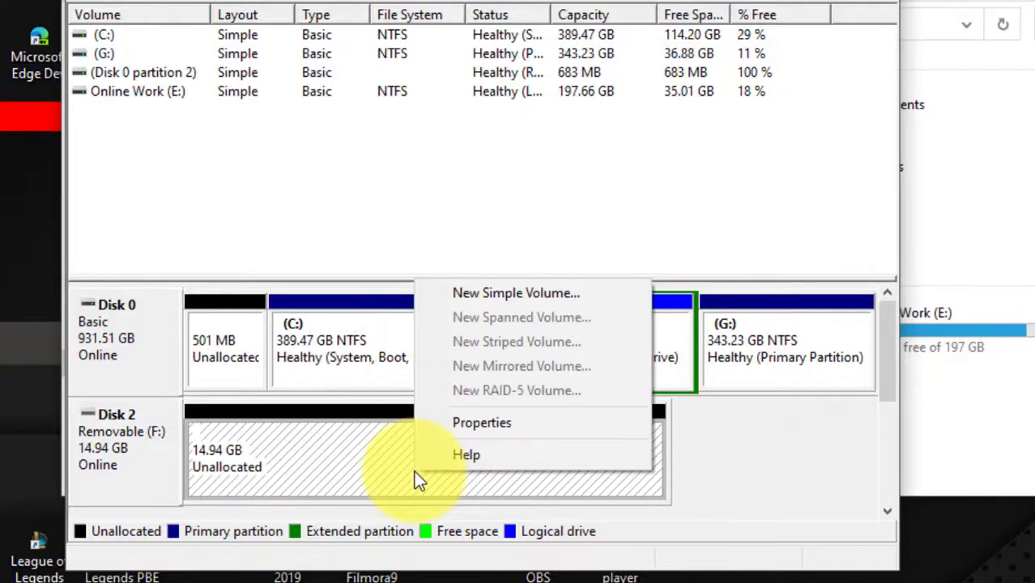
Step: Create a full-size 15294 MB simple volume H: on Disk 2 and open it empty
click(516, 292)
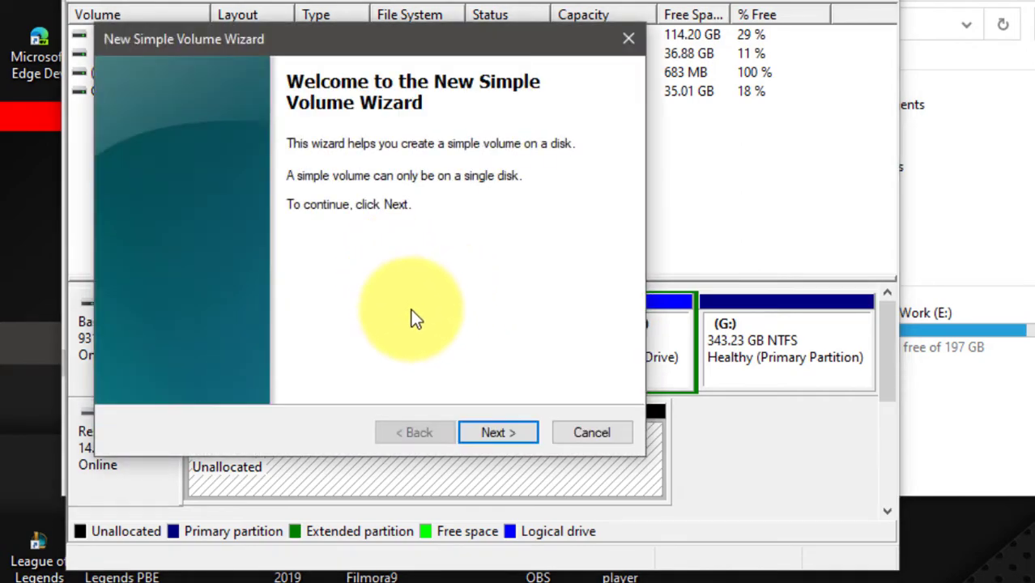
click(498, 431)
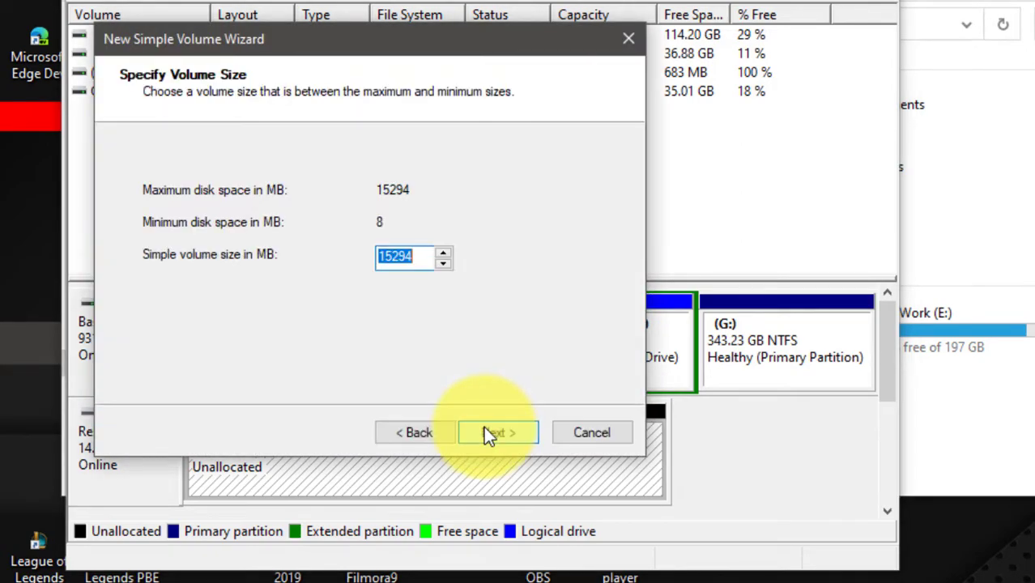
click(498, 432)
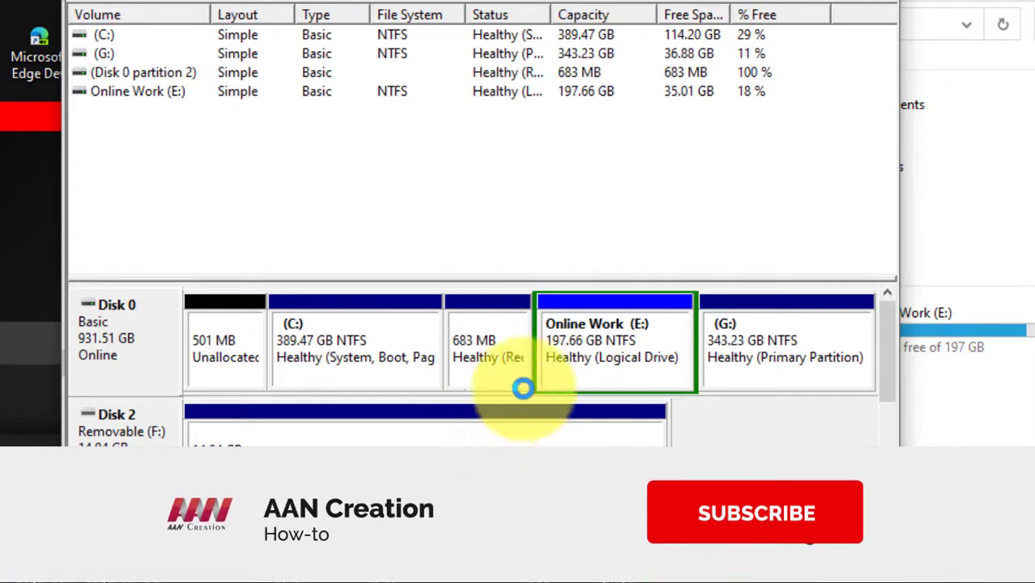
click(754, 513)
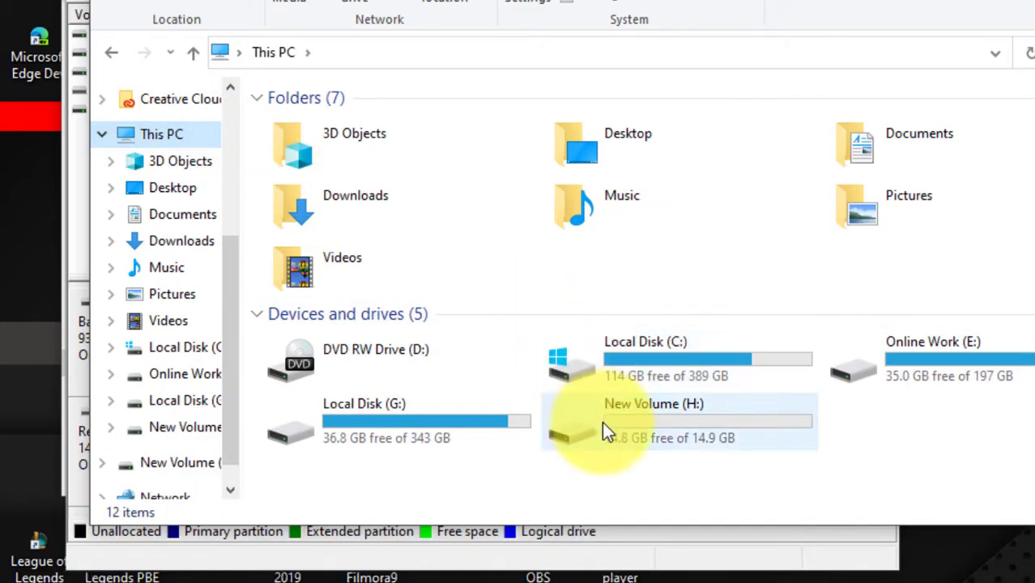
double_click(654, 421)
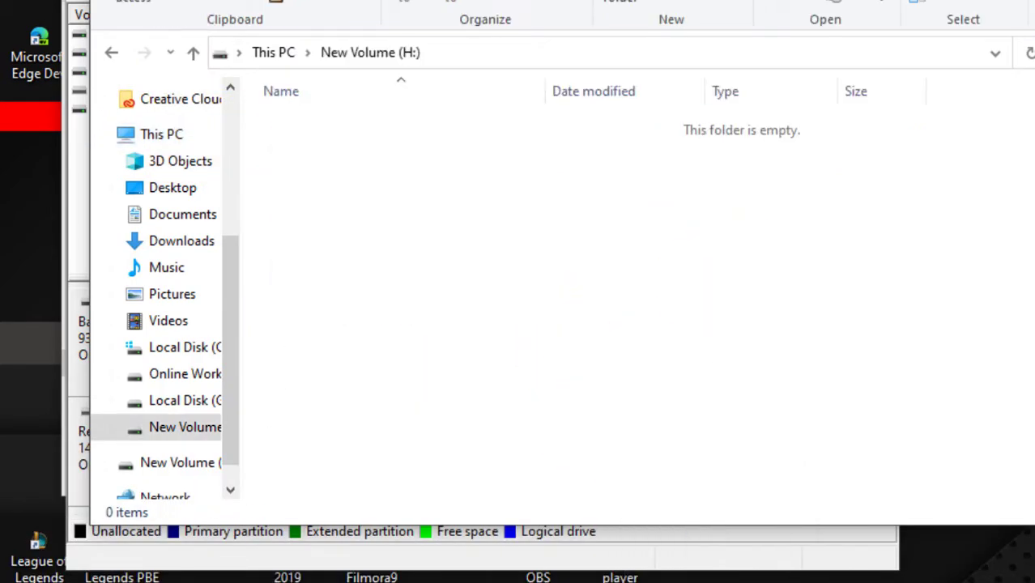